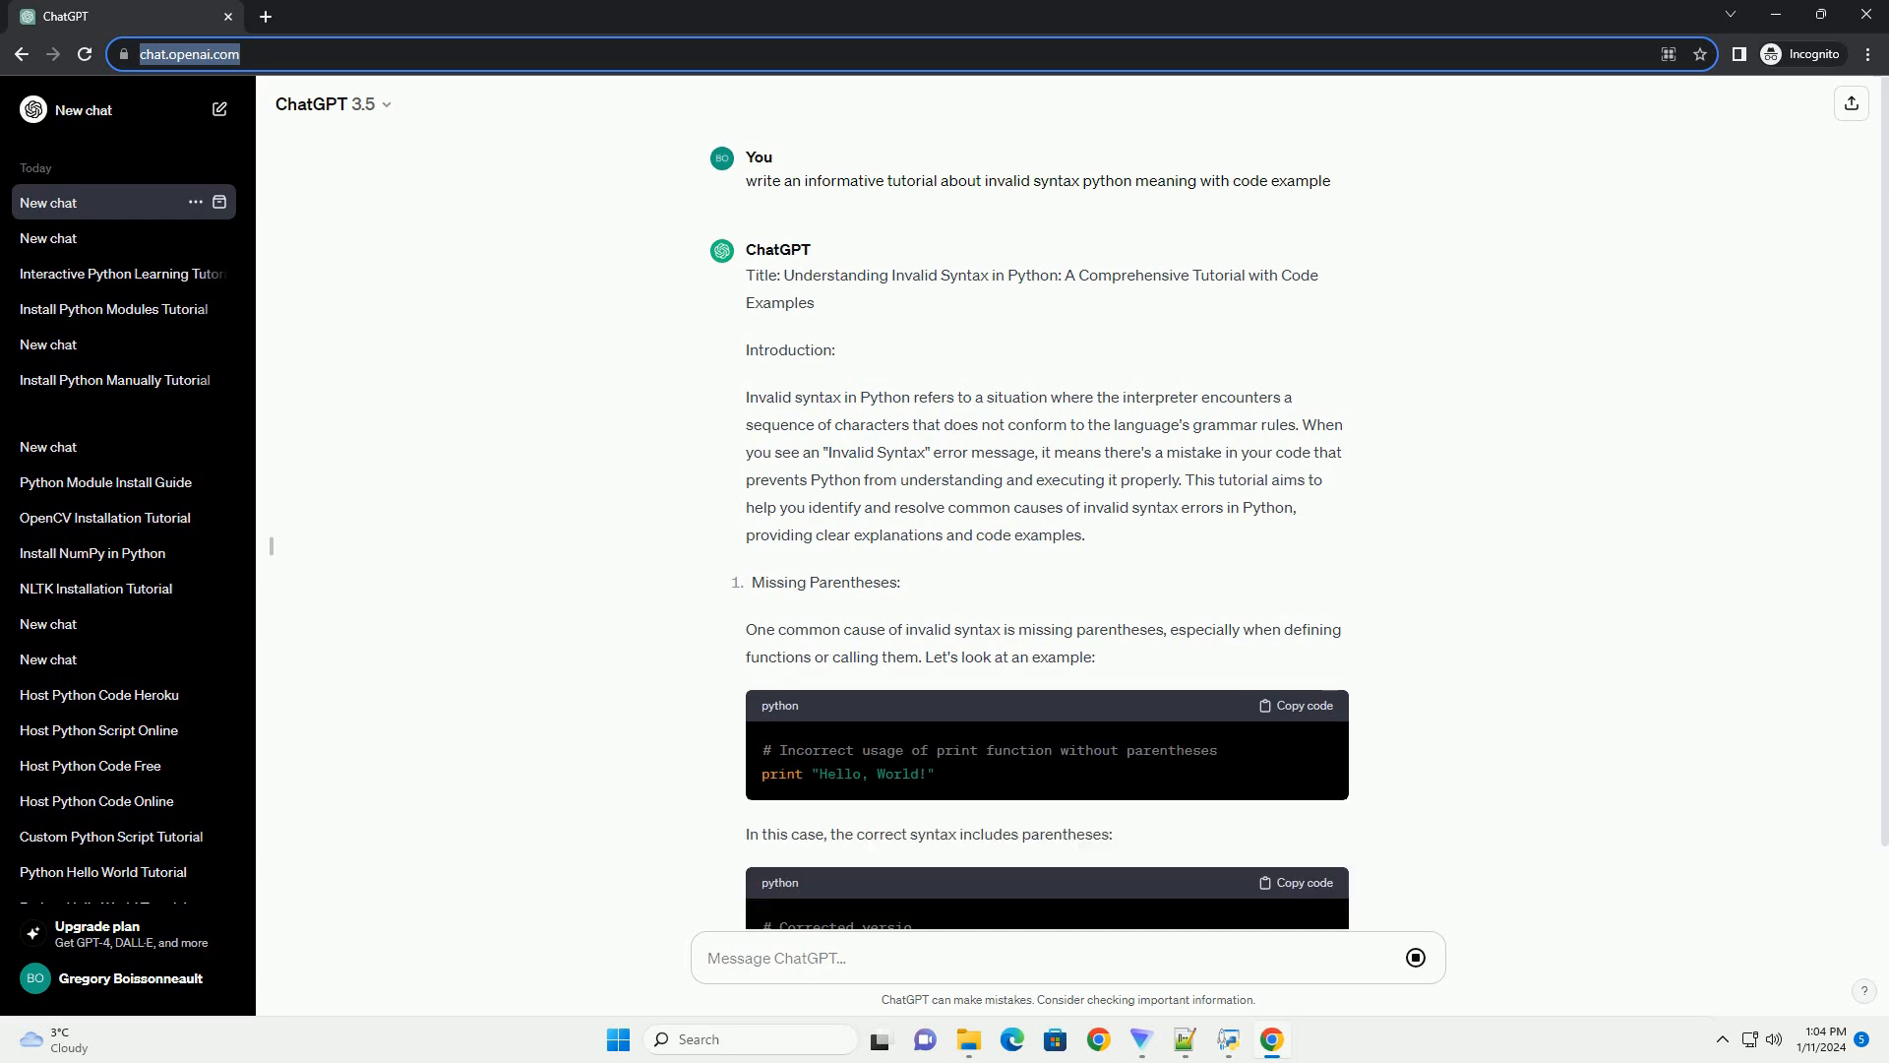
{"action": "scroll", "scroll_direction": "down", "scroll_amount": 3}
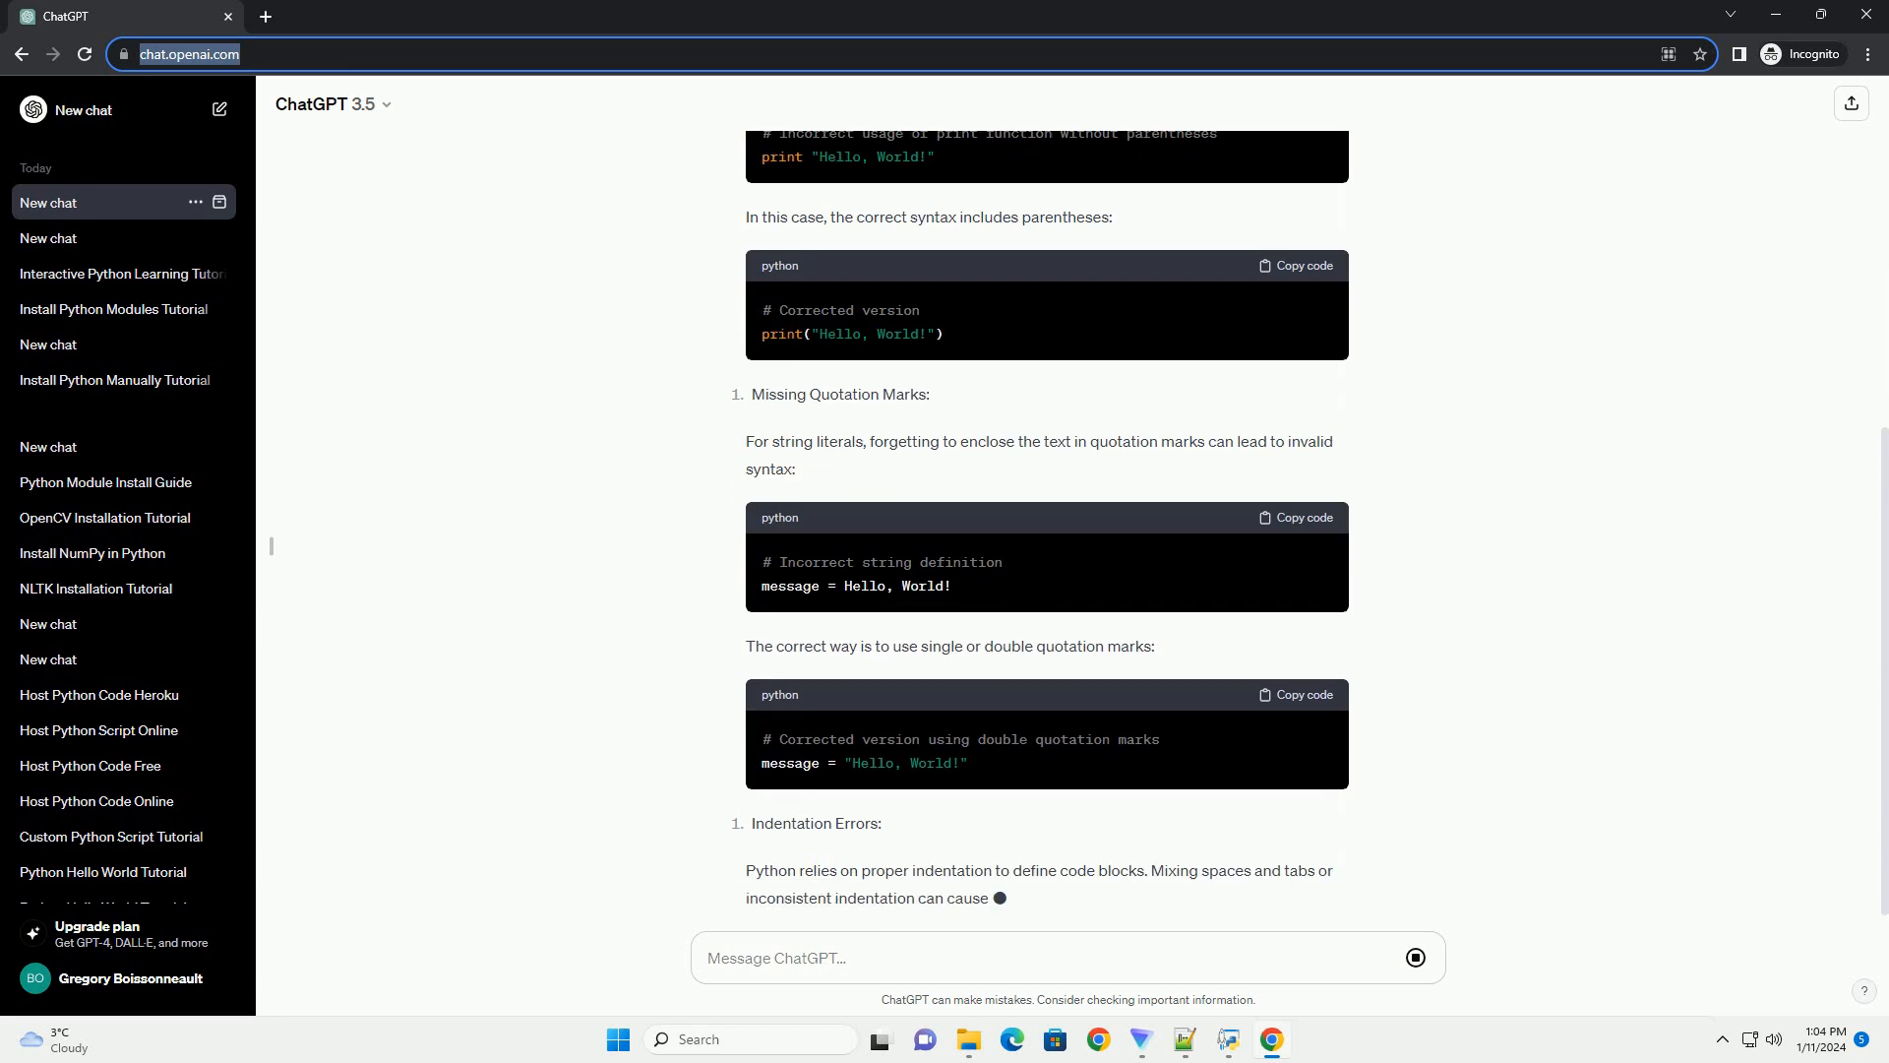
{"action": "scroll", "scroll_direction": "down", "scroll_amount": 3}
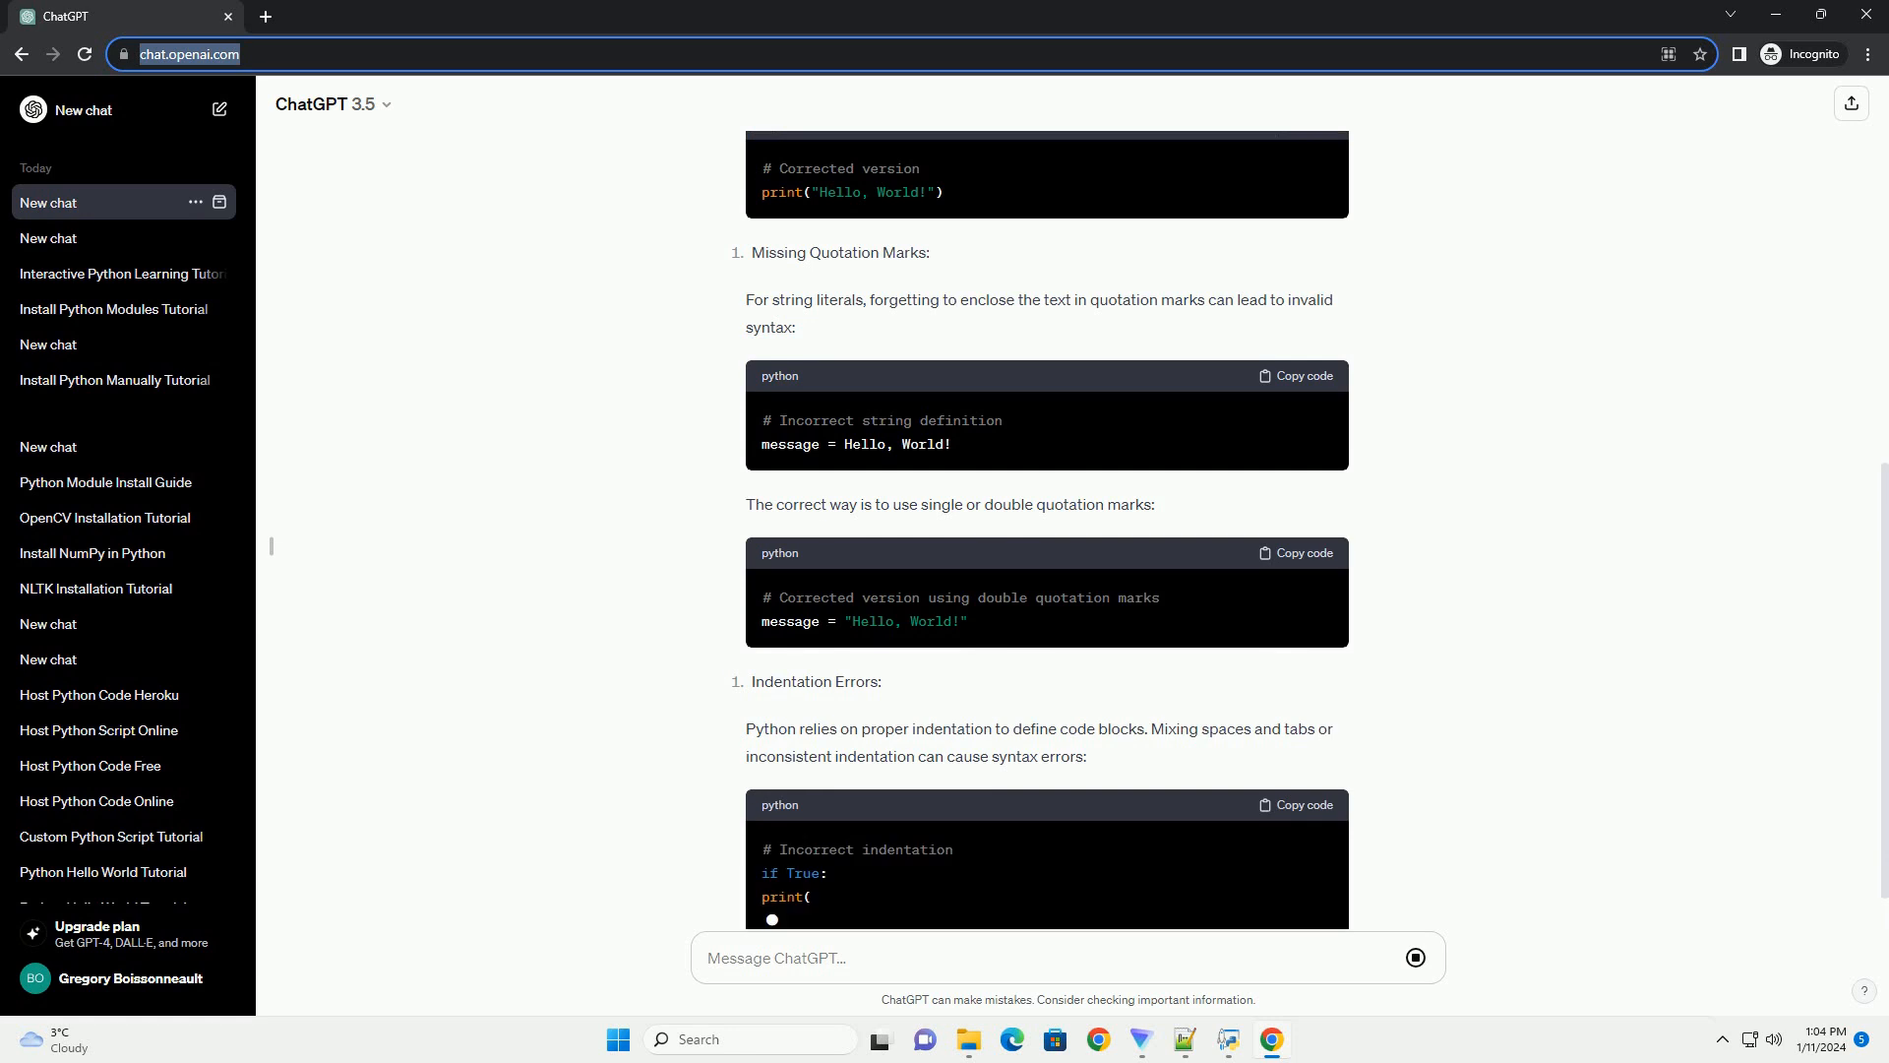
{"action": "scroll", "scroll_direction": "down", "scroll_amount": 3}
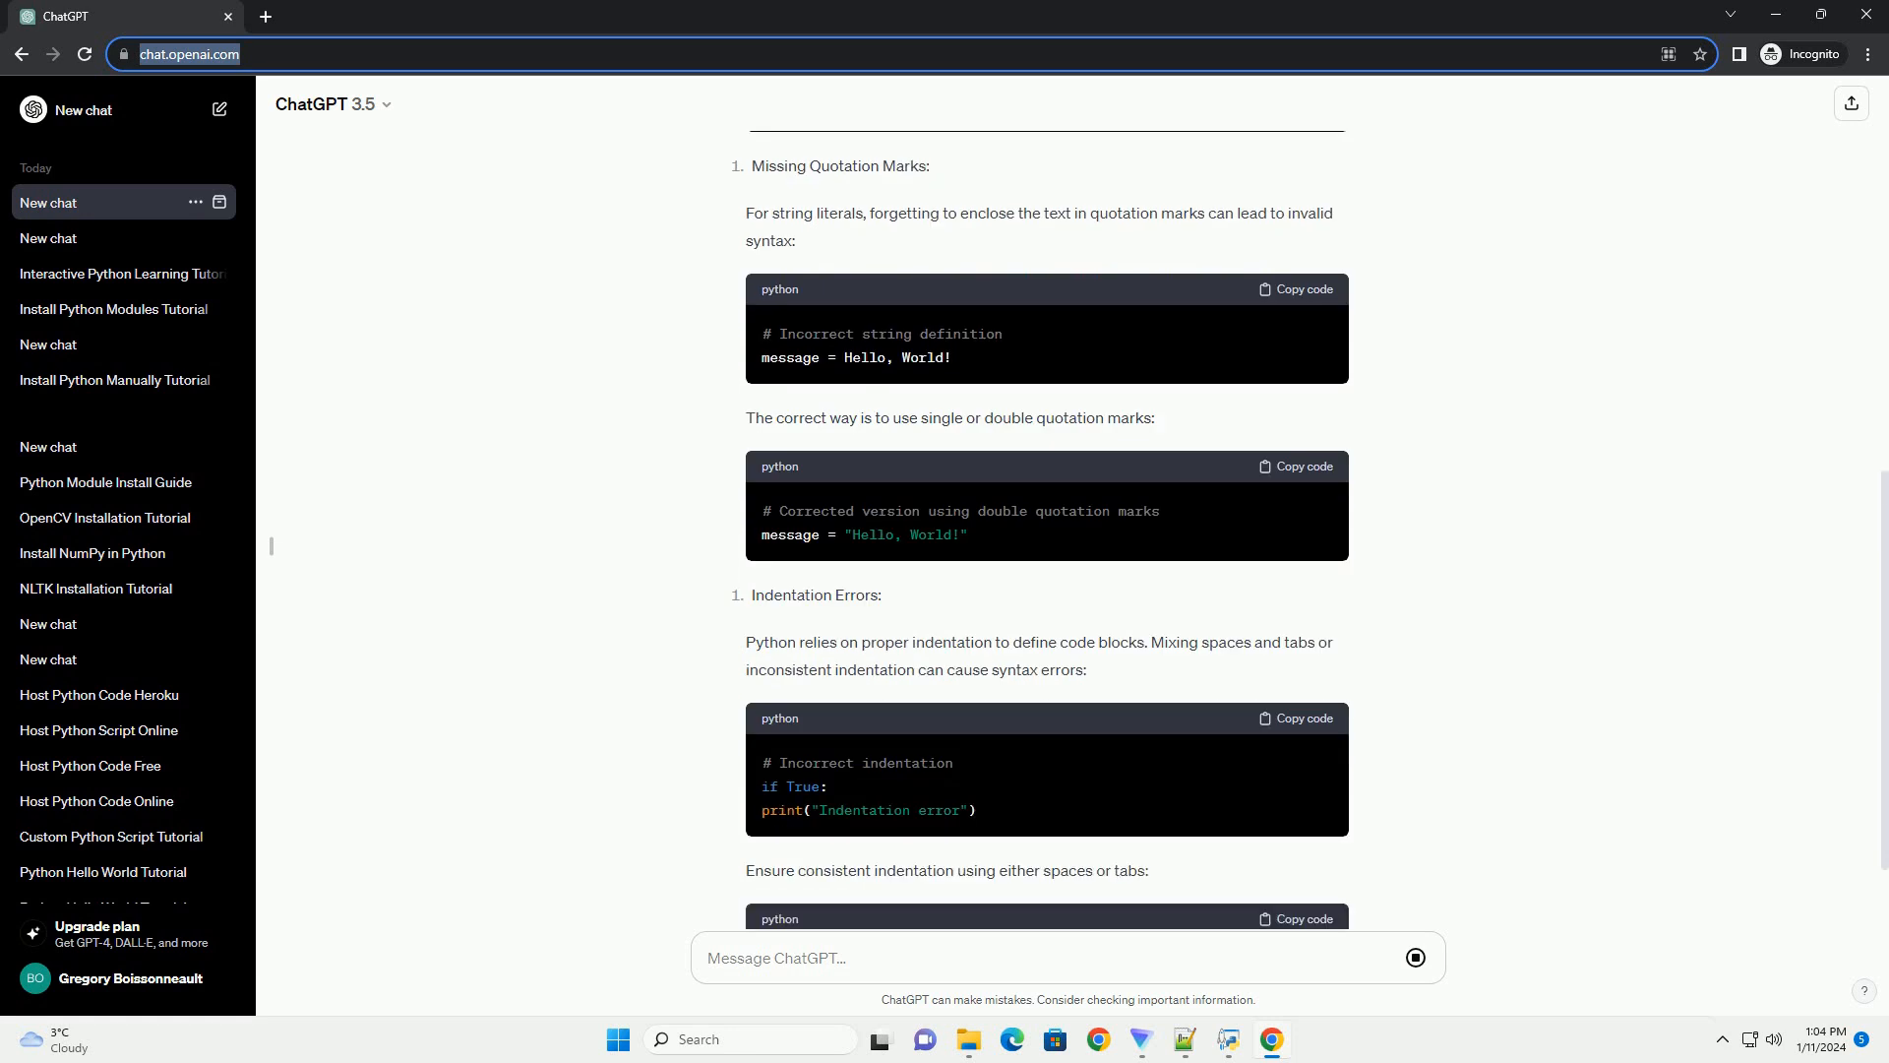
{"action": "scroll", "scroll_direction": "down", "scroll_amount": 3}
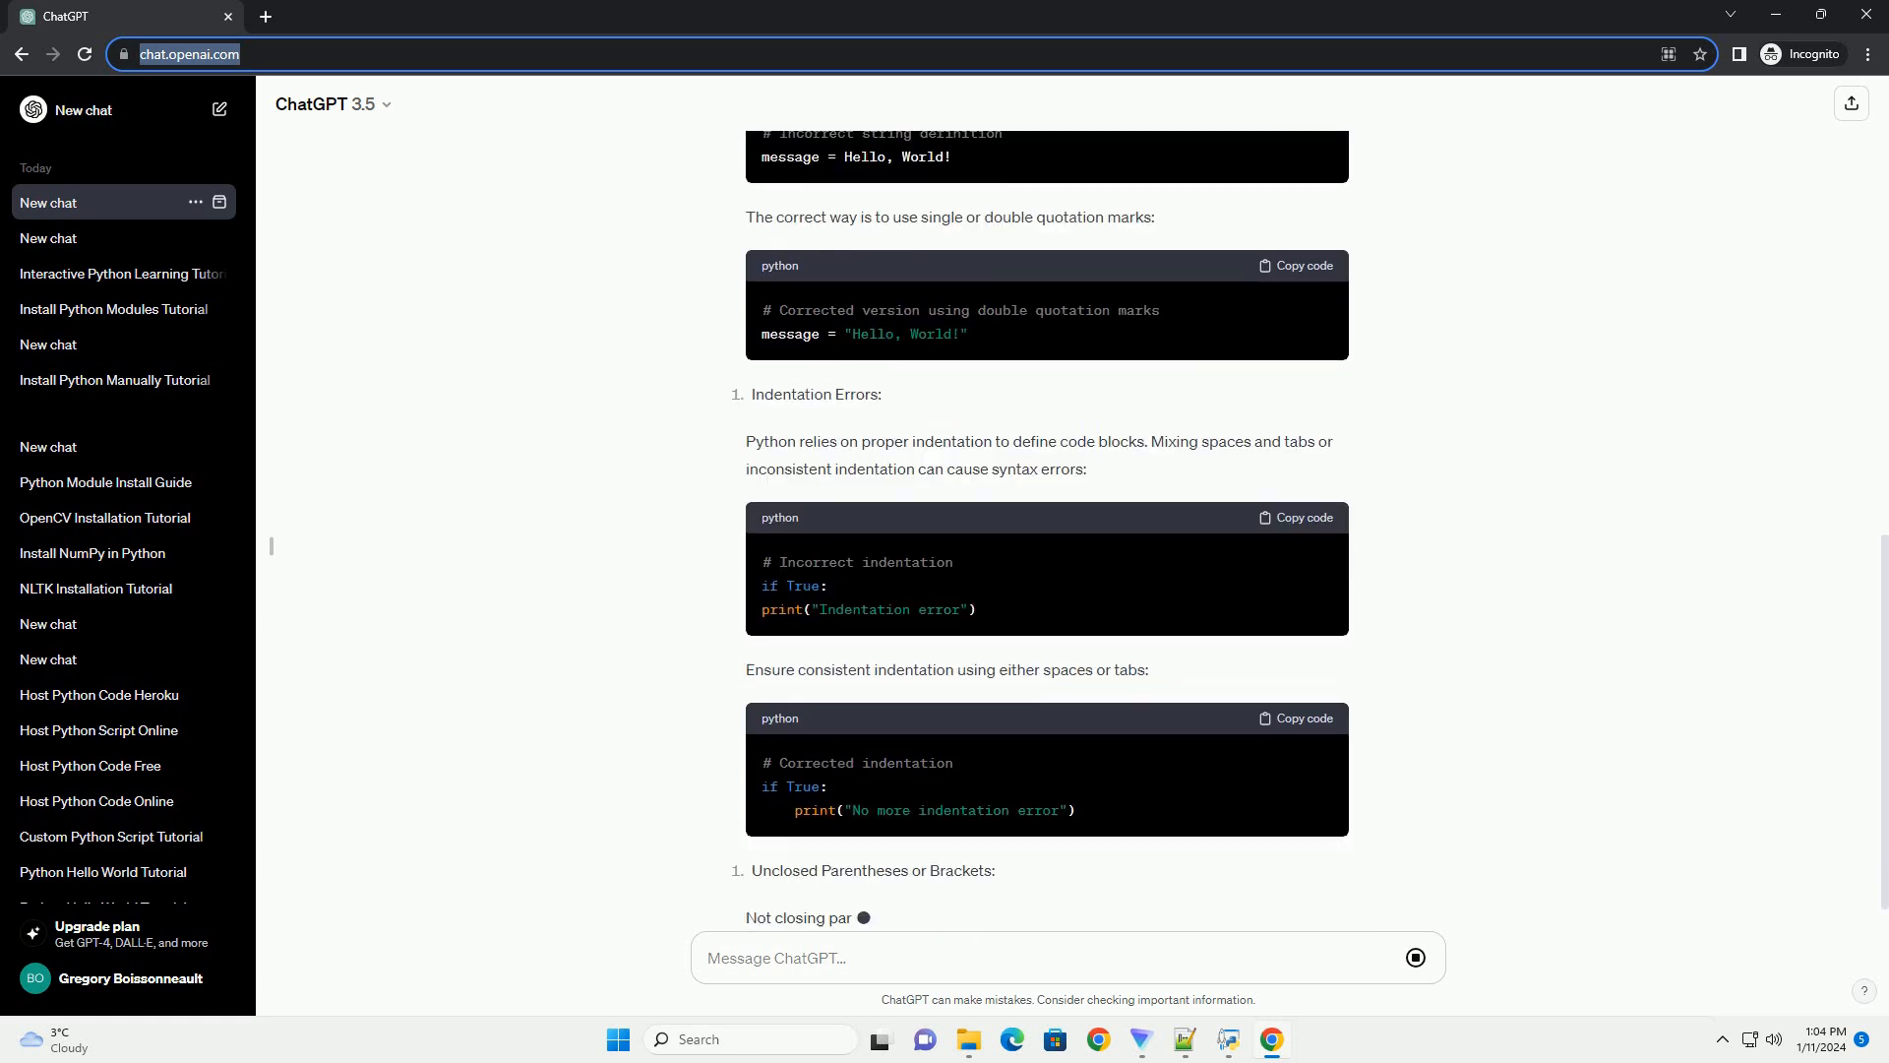
{"action": "scroll", "scroll_direction": "down", "scroll_amount": 3}
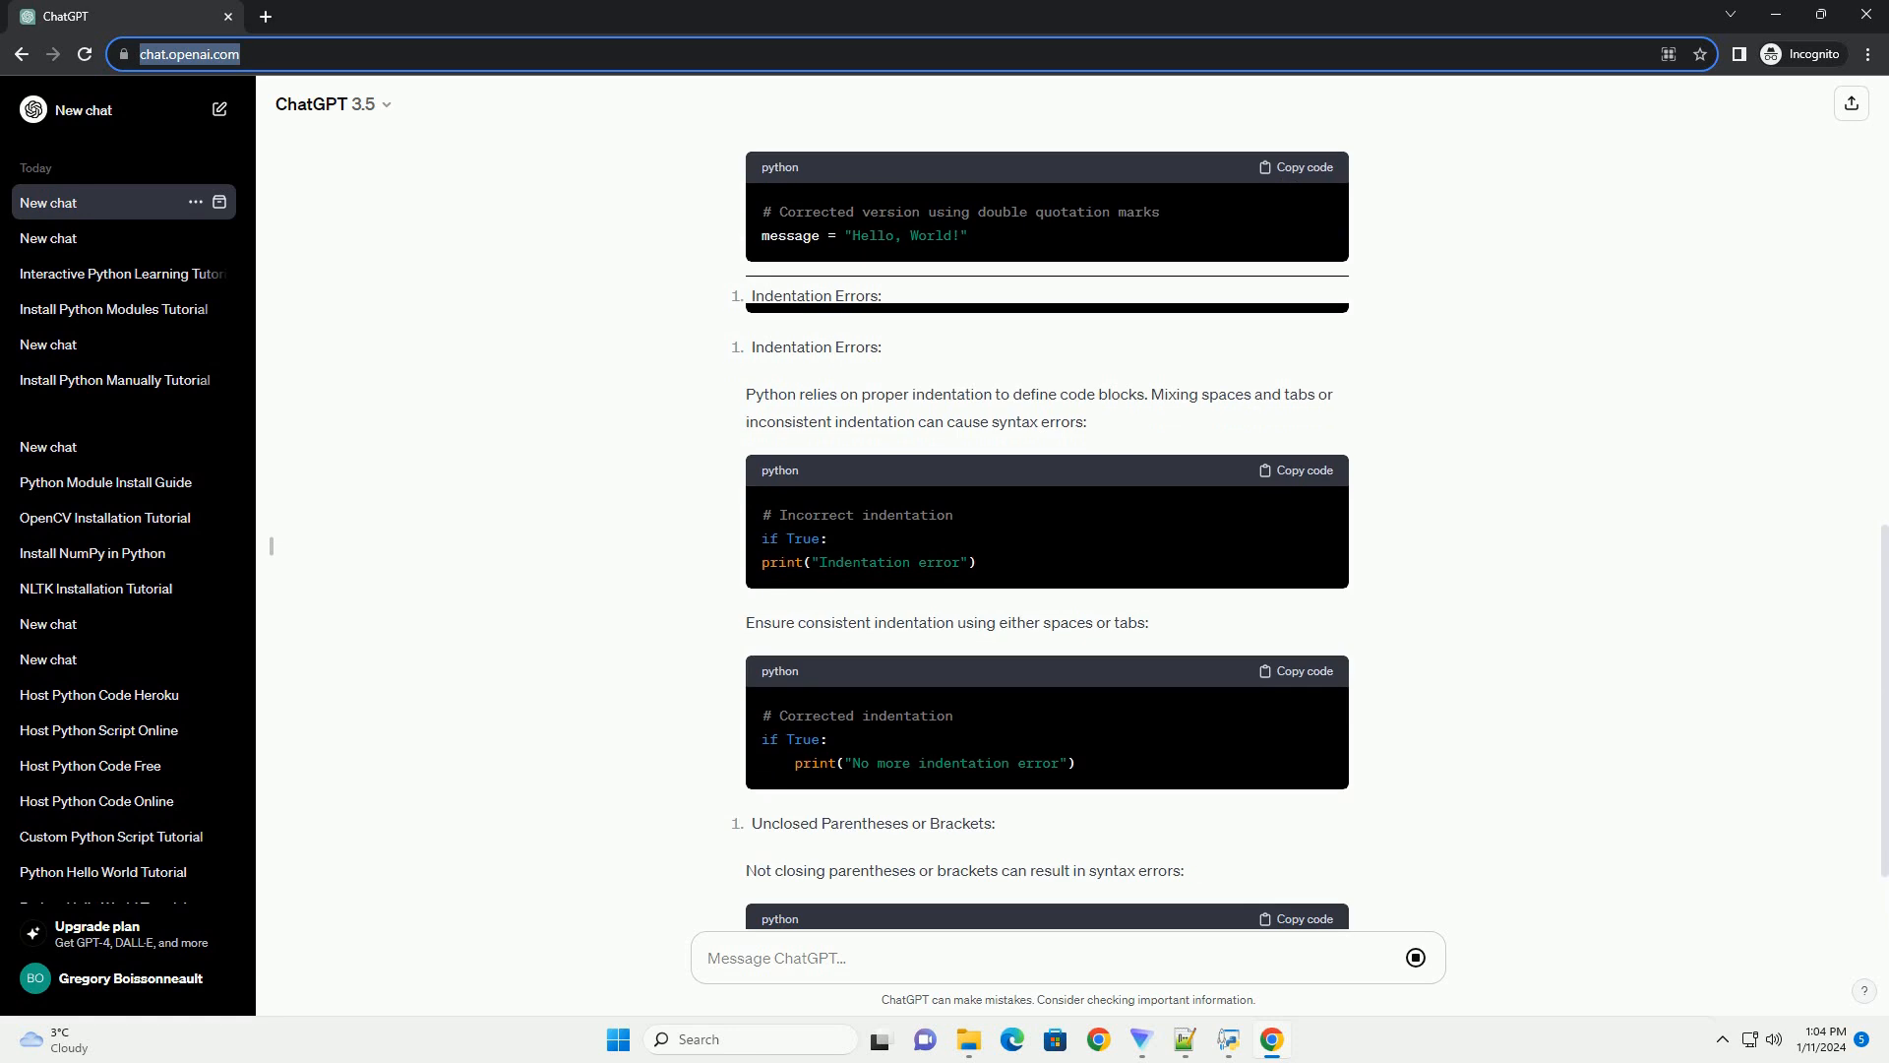
{"action": "scroll", "scroll_direction": "down", "scroll_amount": 3}
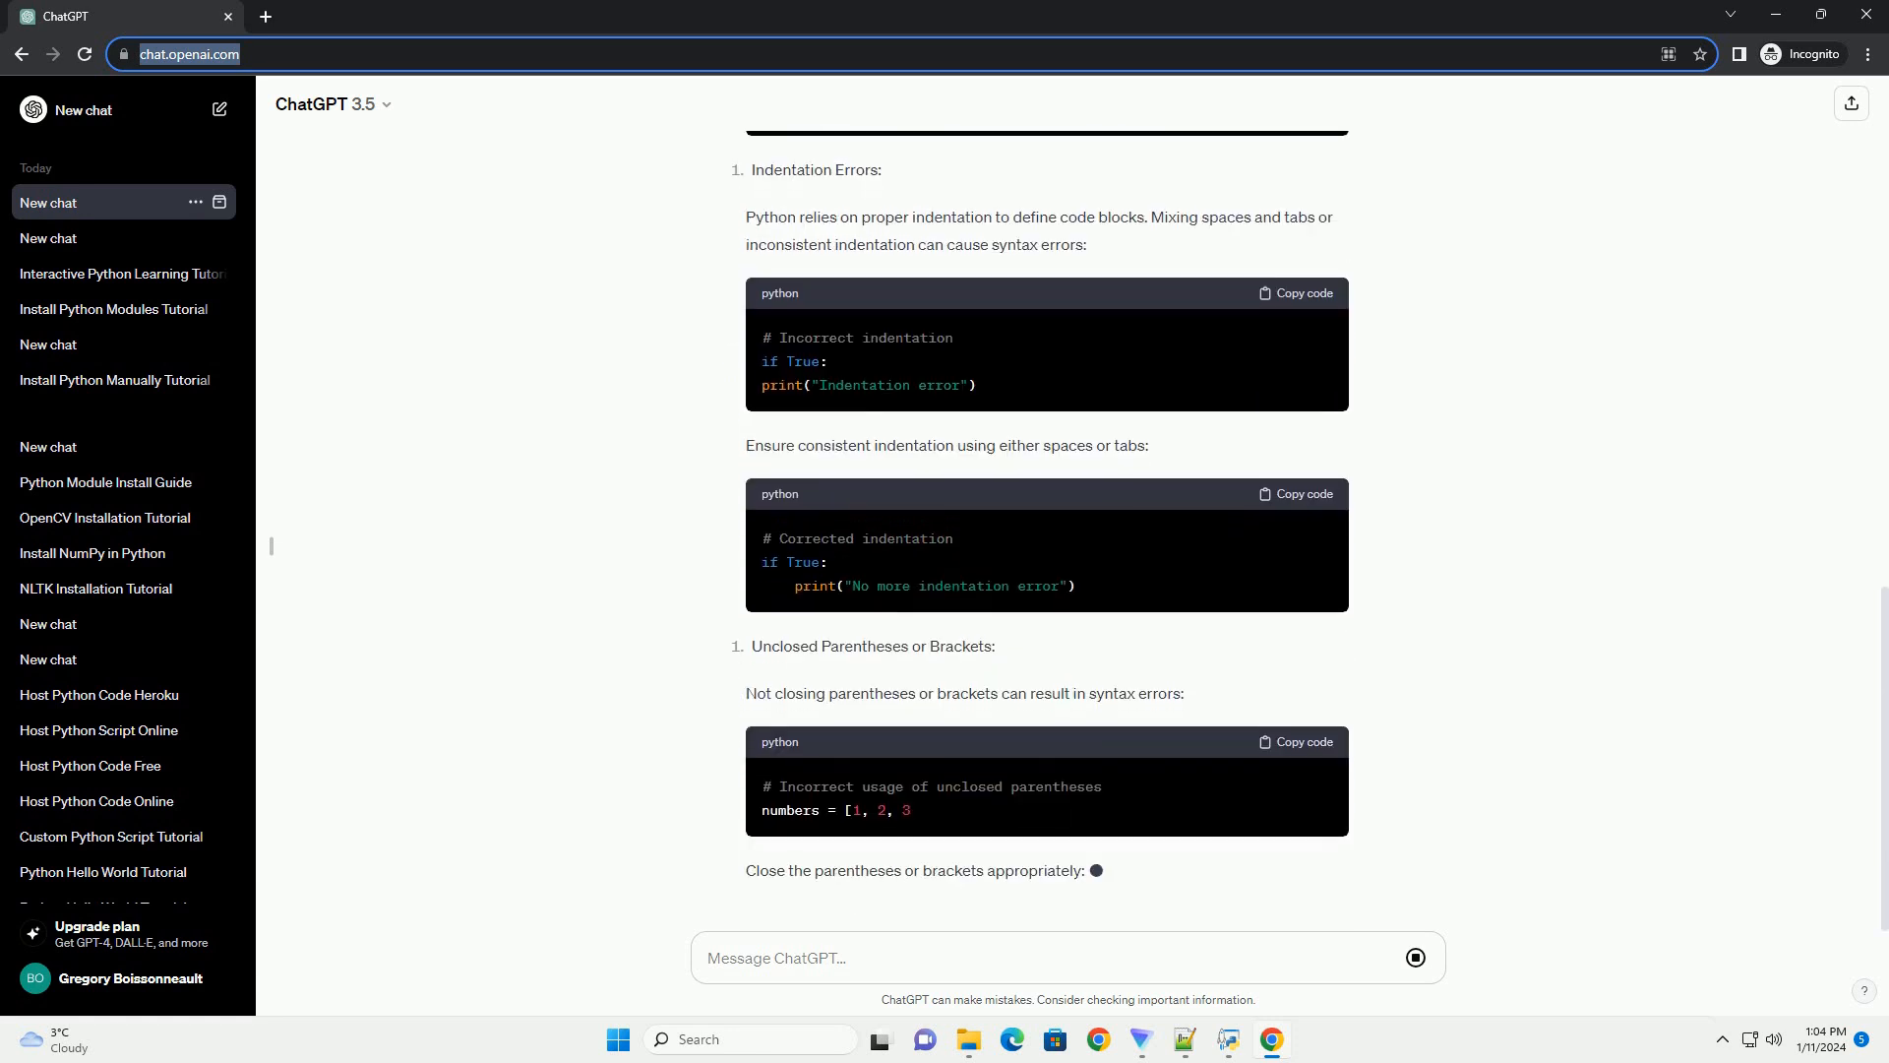
{"action": "scroll", "scroll_direction": "down", "scroll_amount": 3}
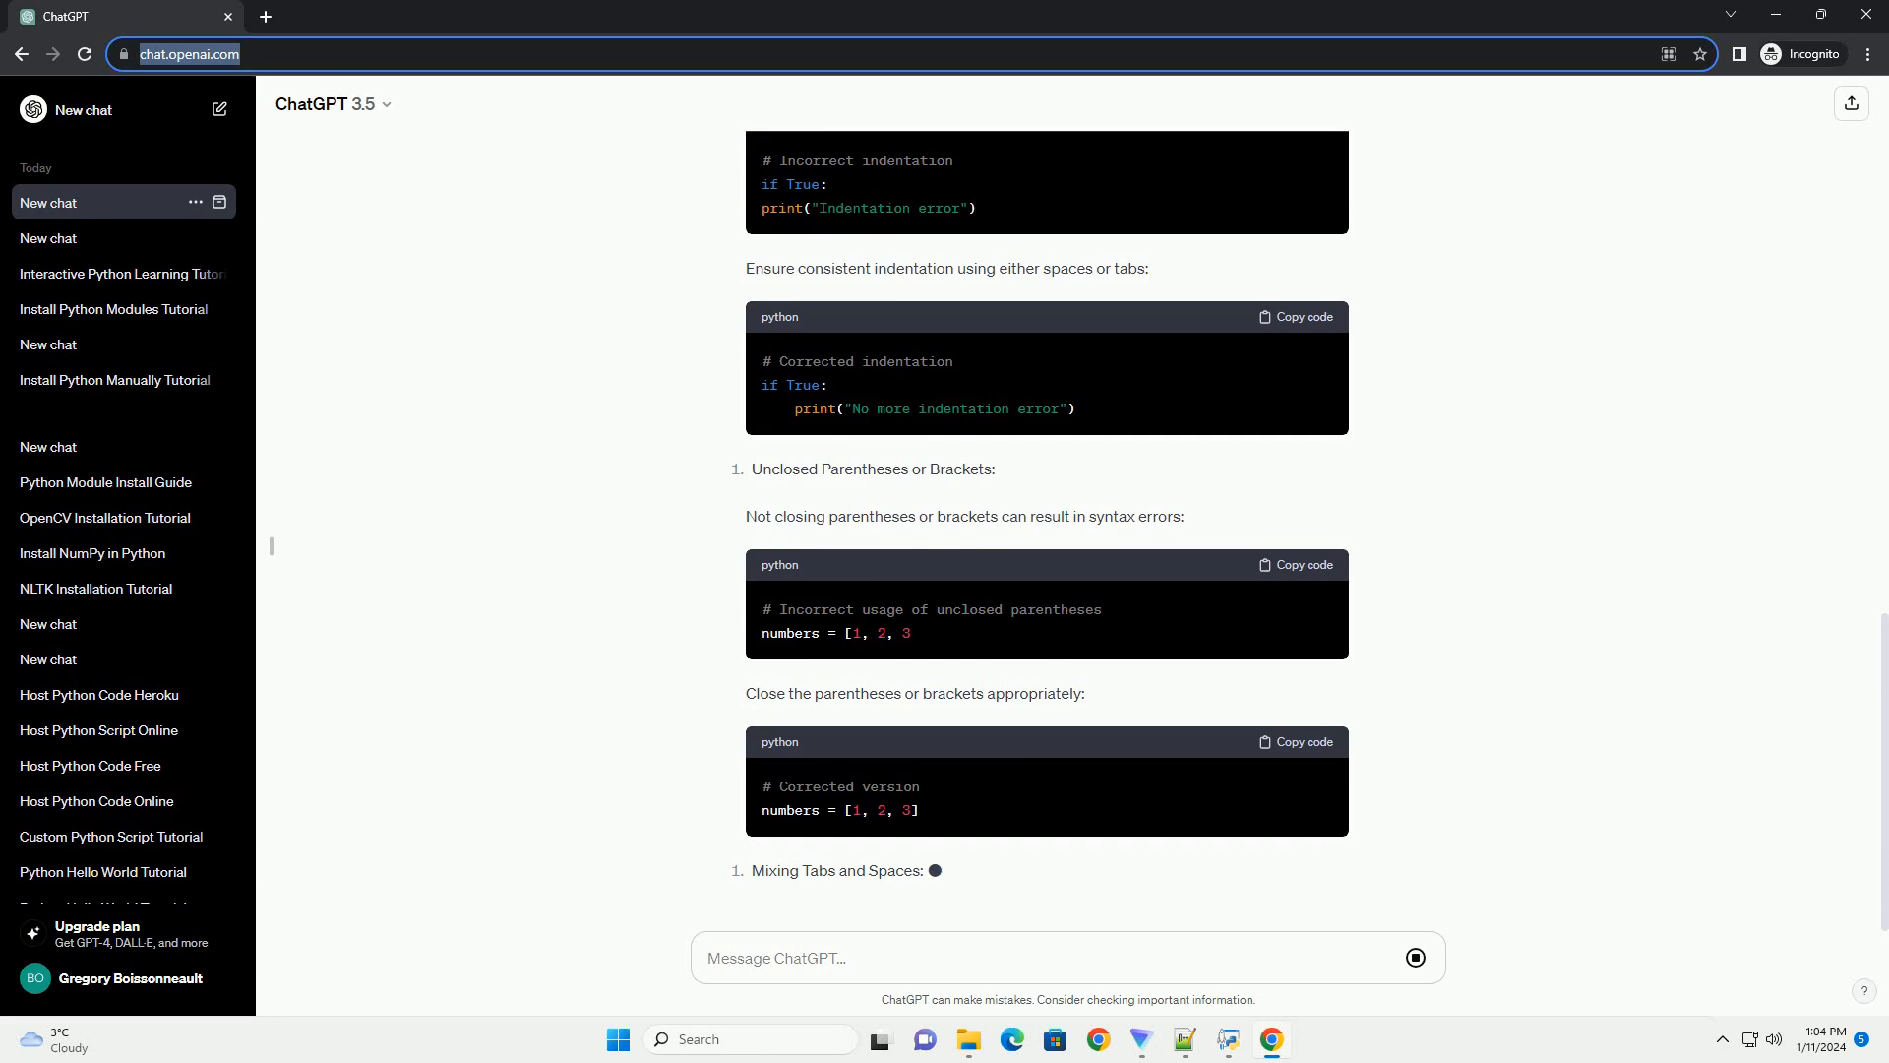
{"action": "scroll", "scroll_direction": "down", "scroll_amount": 3}
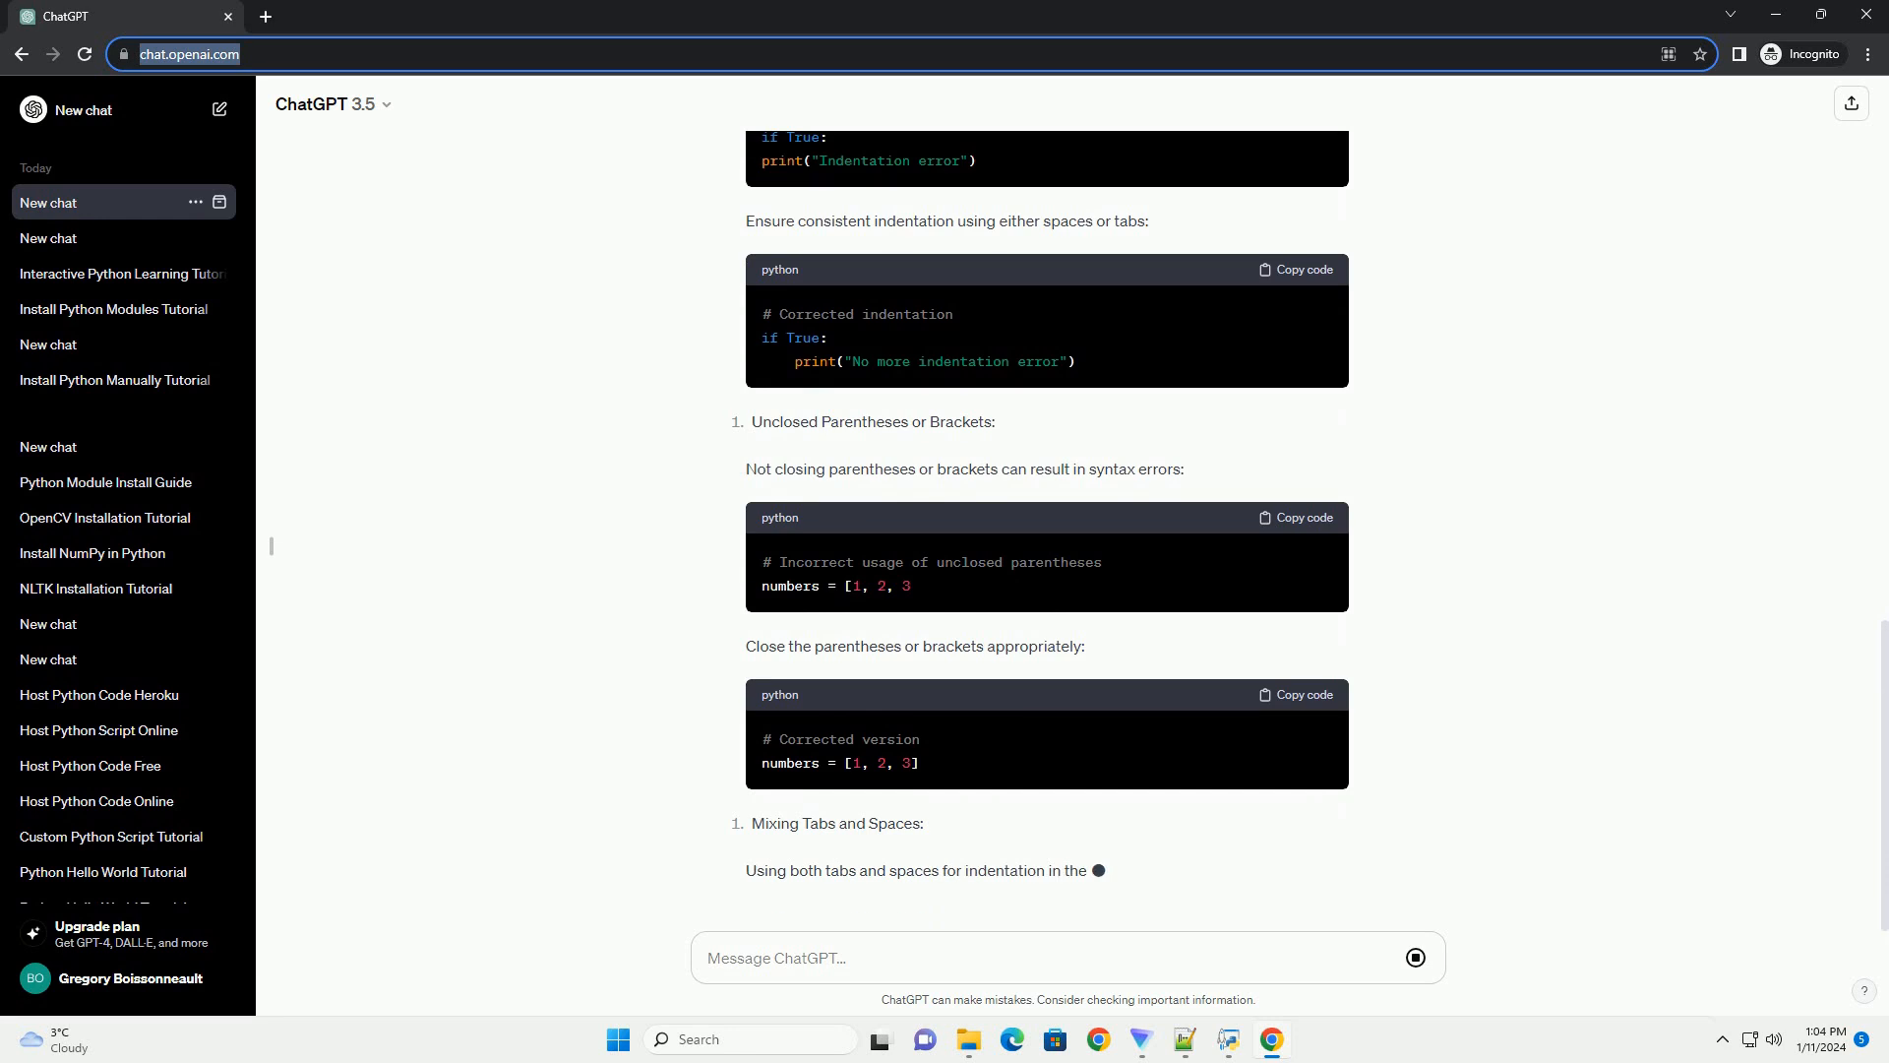
{"action": "scroll", "scroll_direction": "down", "scroll_amount": 3}
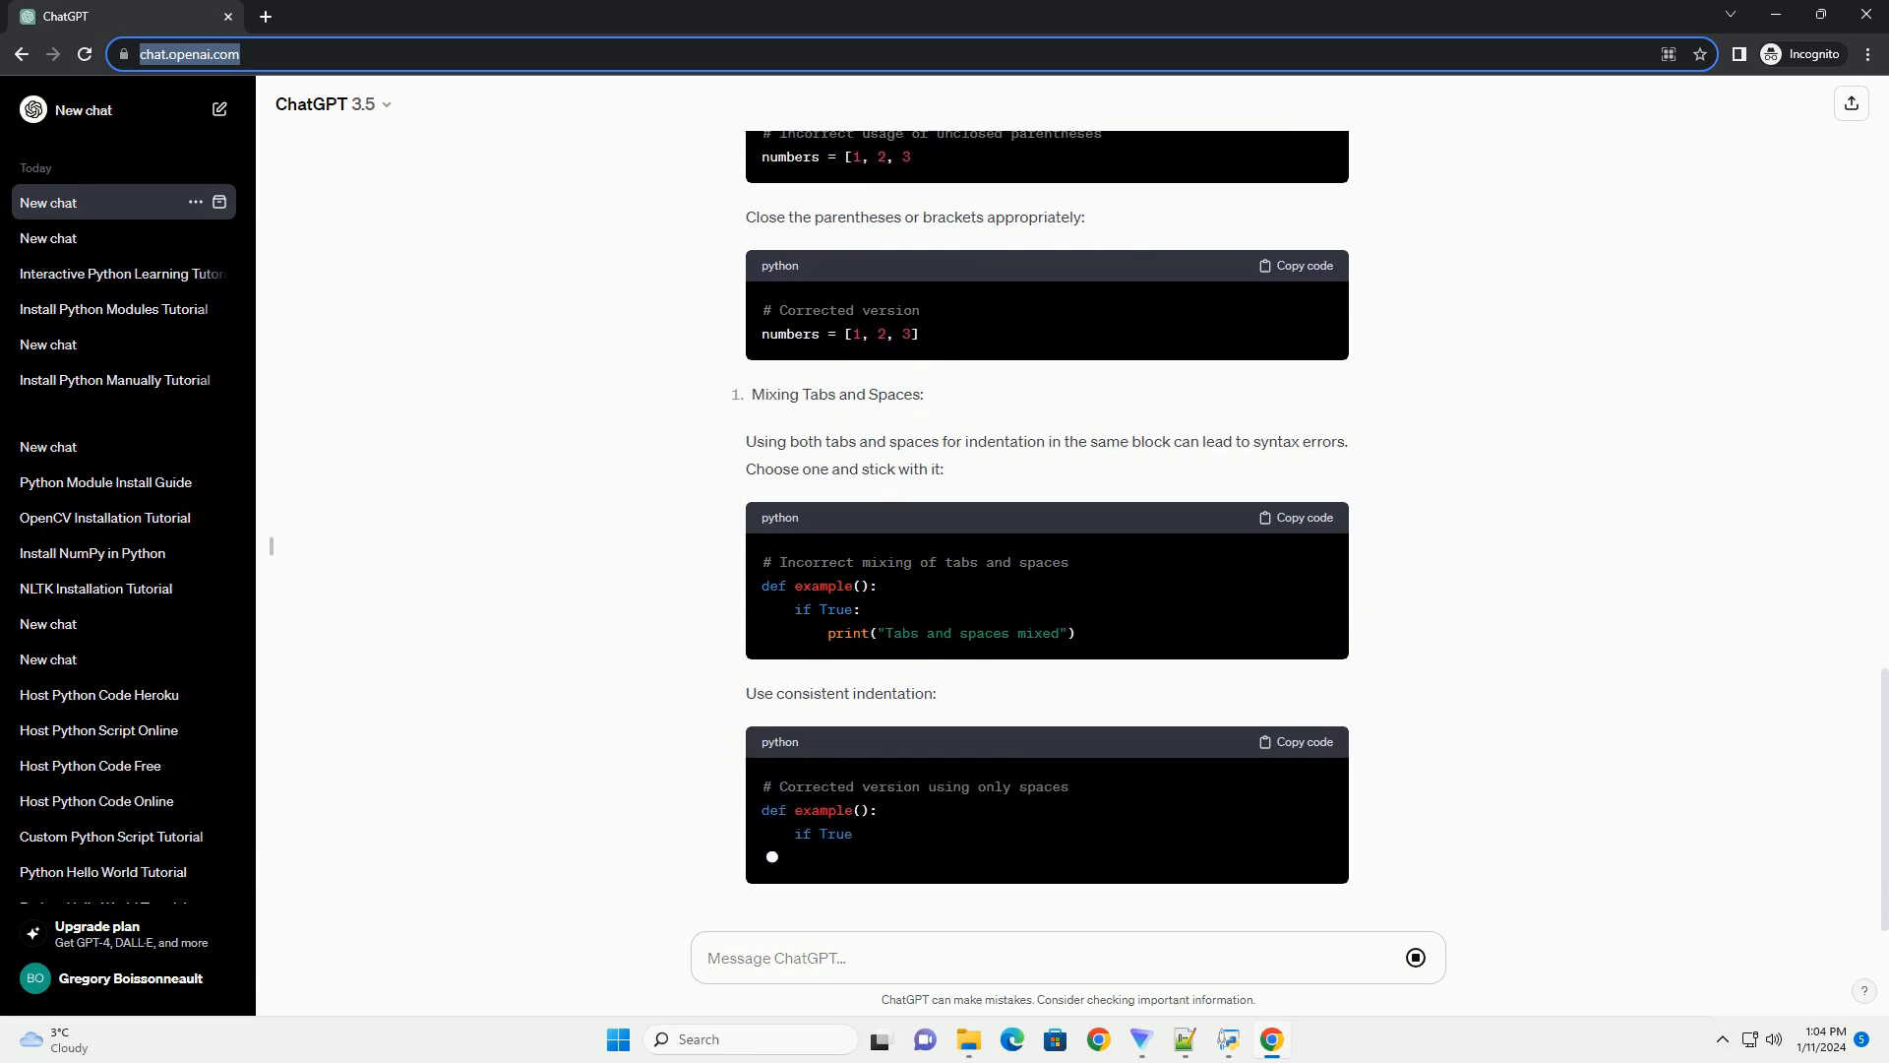
{"action": "scroll", "scroll_direction": "down", "scroll_amount": 3}
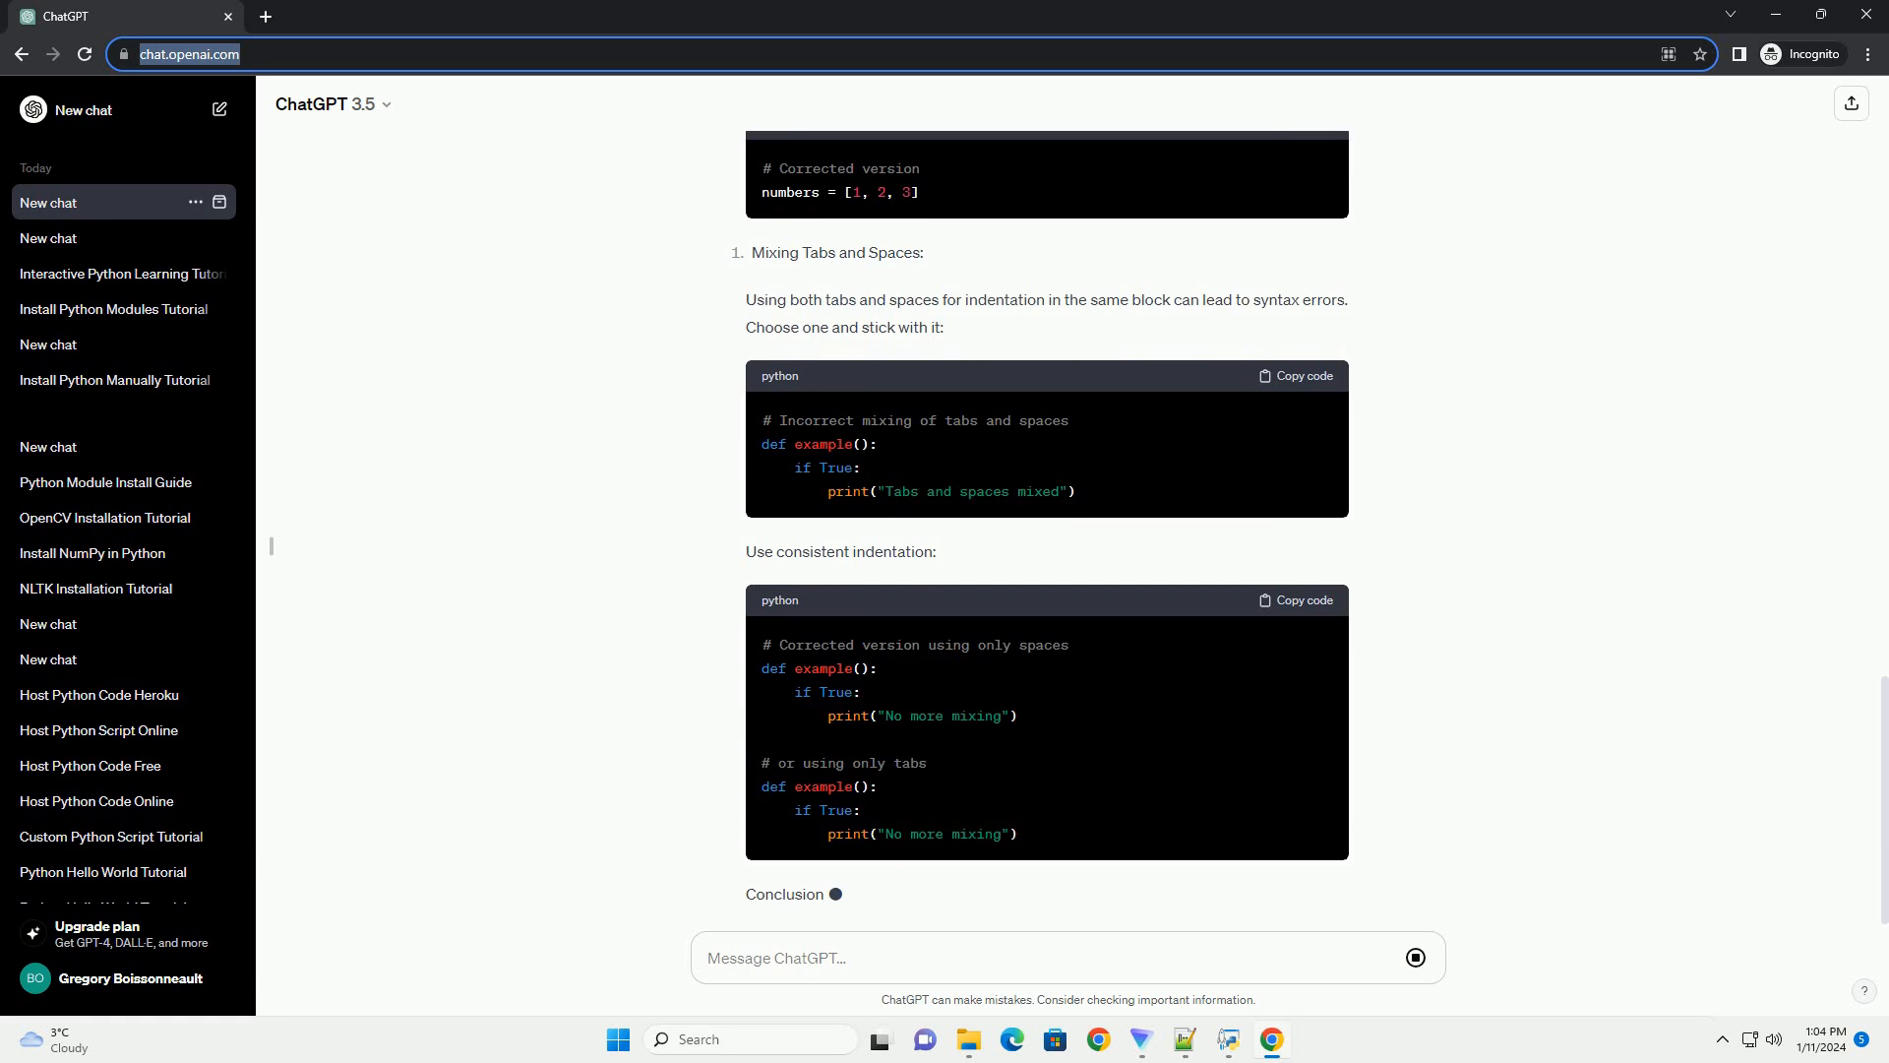
{"action": "scroll", "scroll_direction": "down", "scroll_amount": 3}
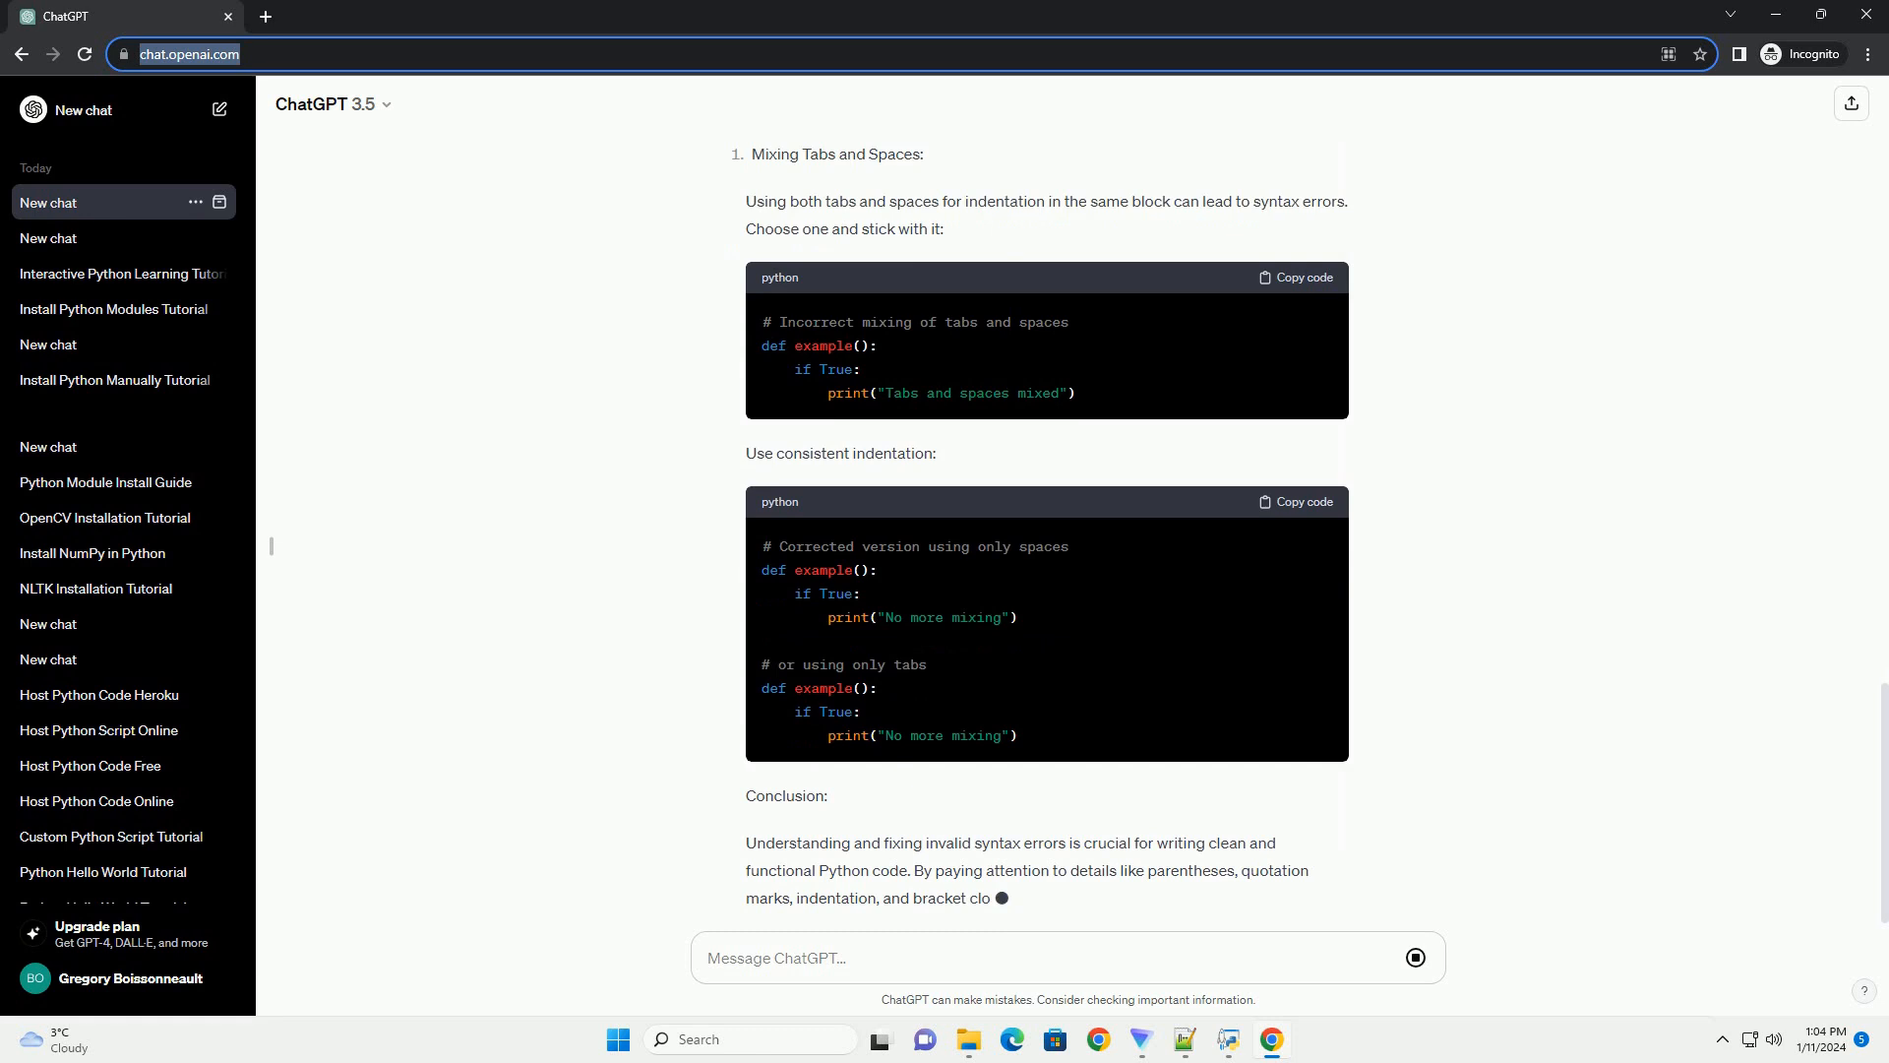
{"action": "scroll", "scroll_direction": "down", "scroll_amount": 3}
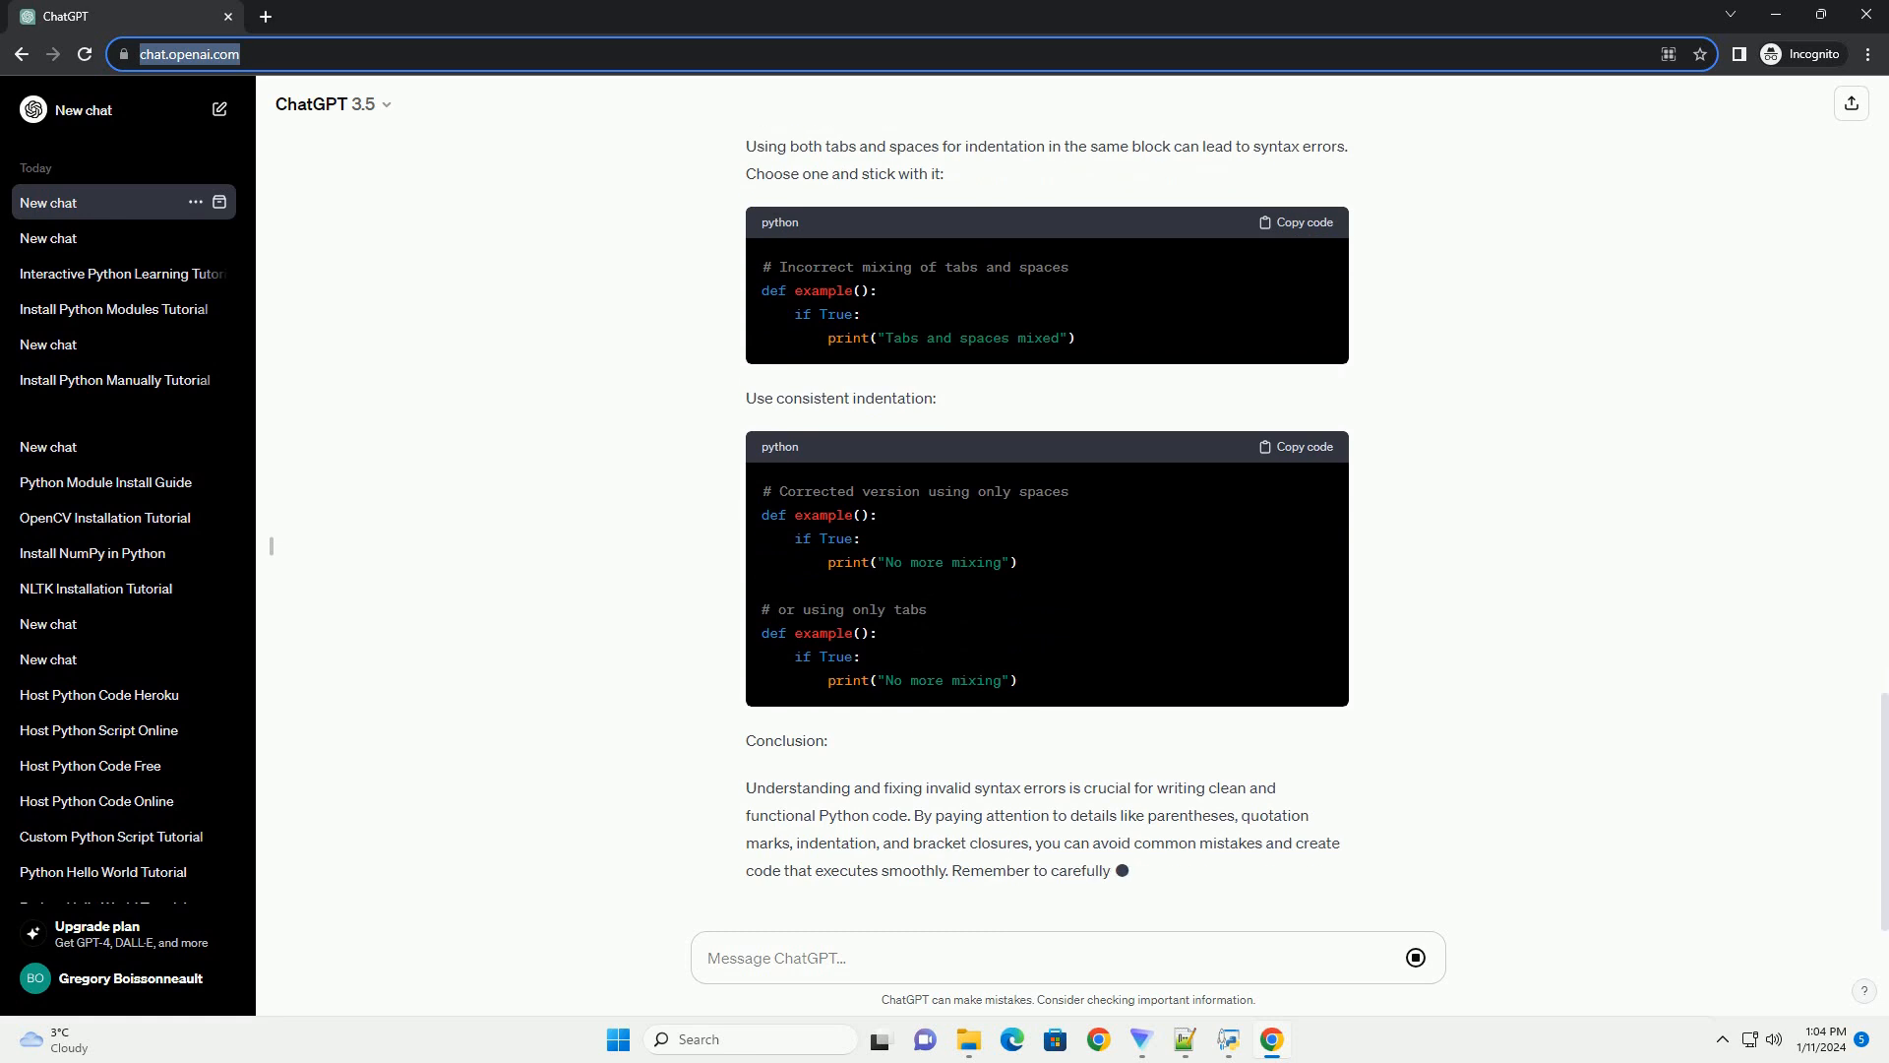
{"action": "scroll", "scroll_direction": "down", "scroll_amount": 3}
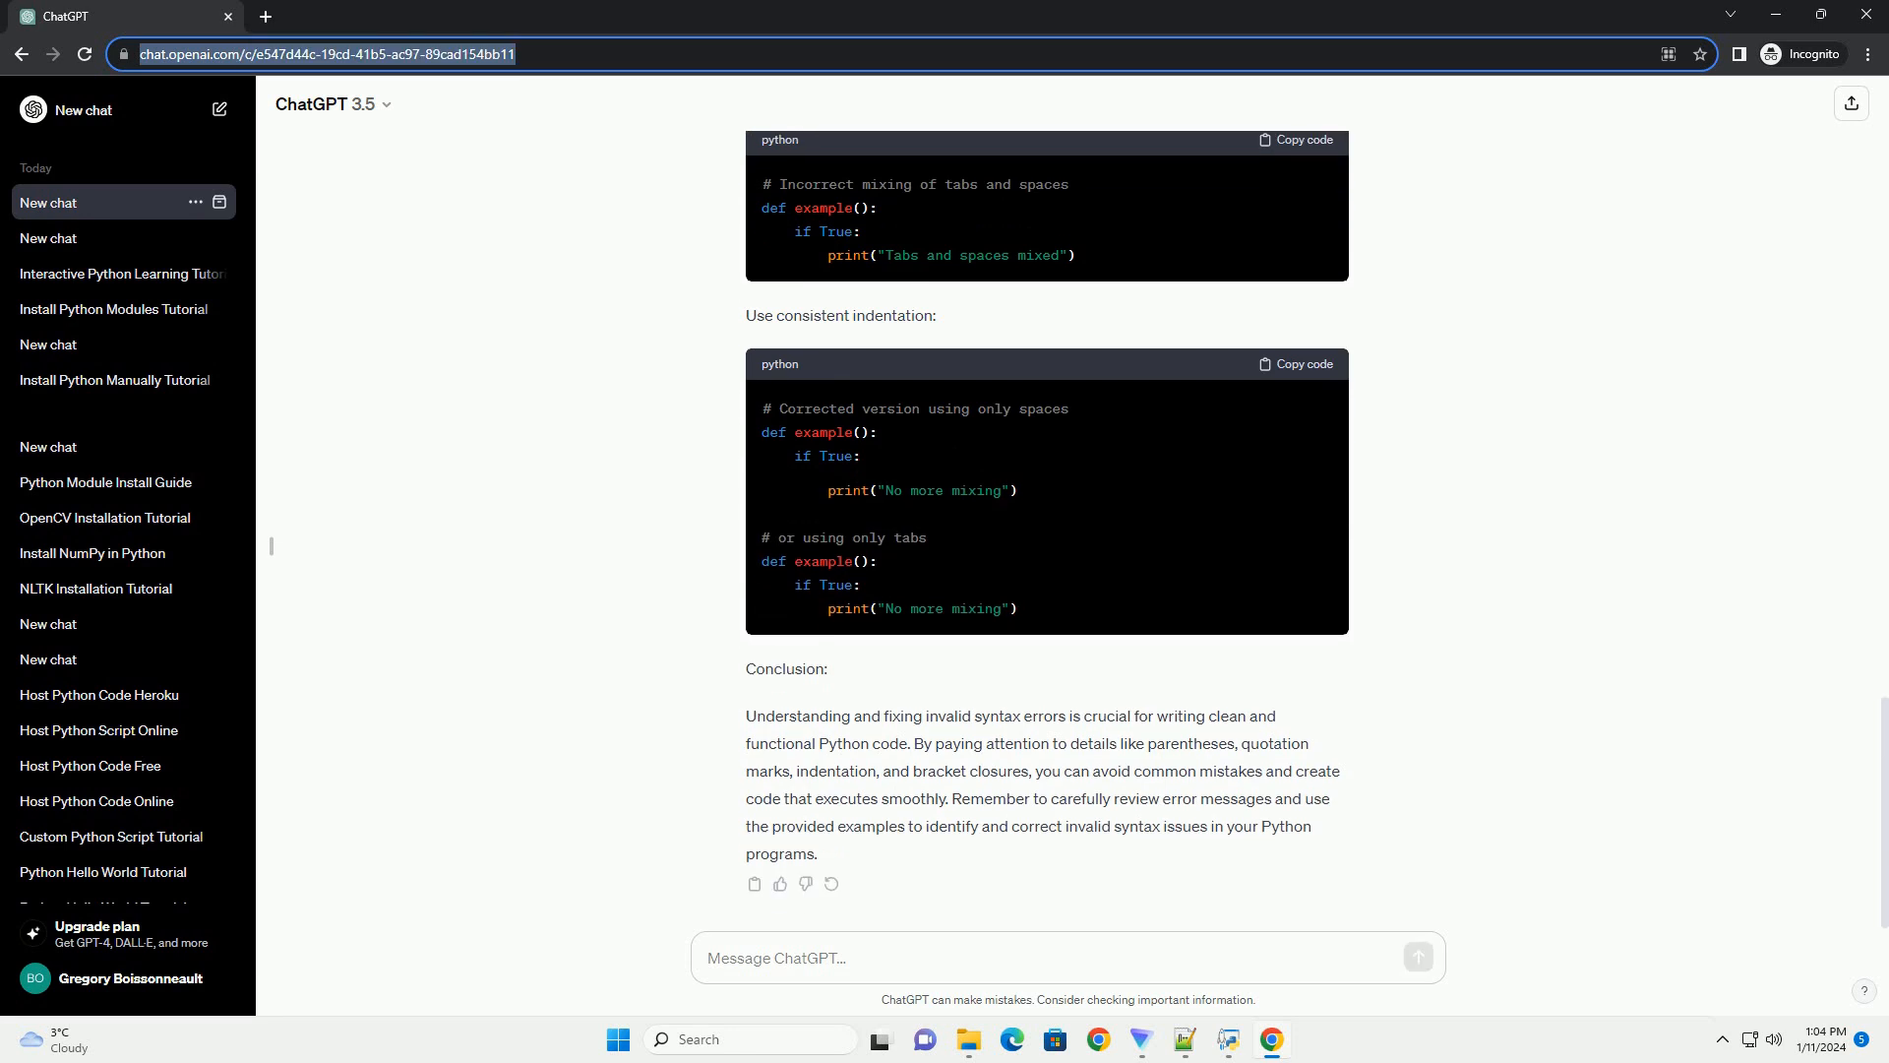
{"action": "scroll", "scroll_direction": "up", "scroll_amount": 3}
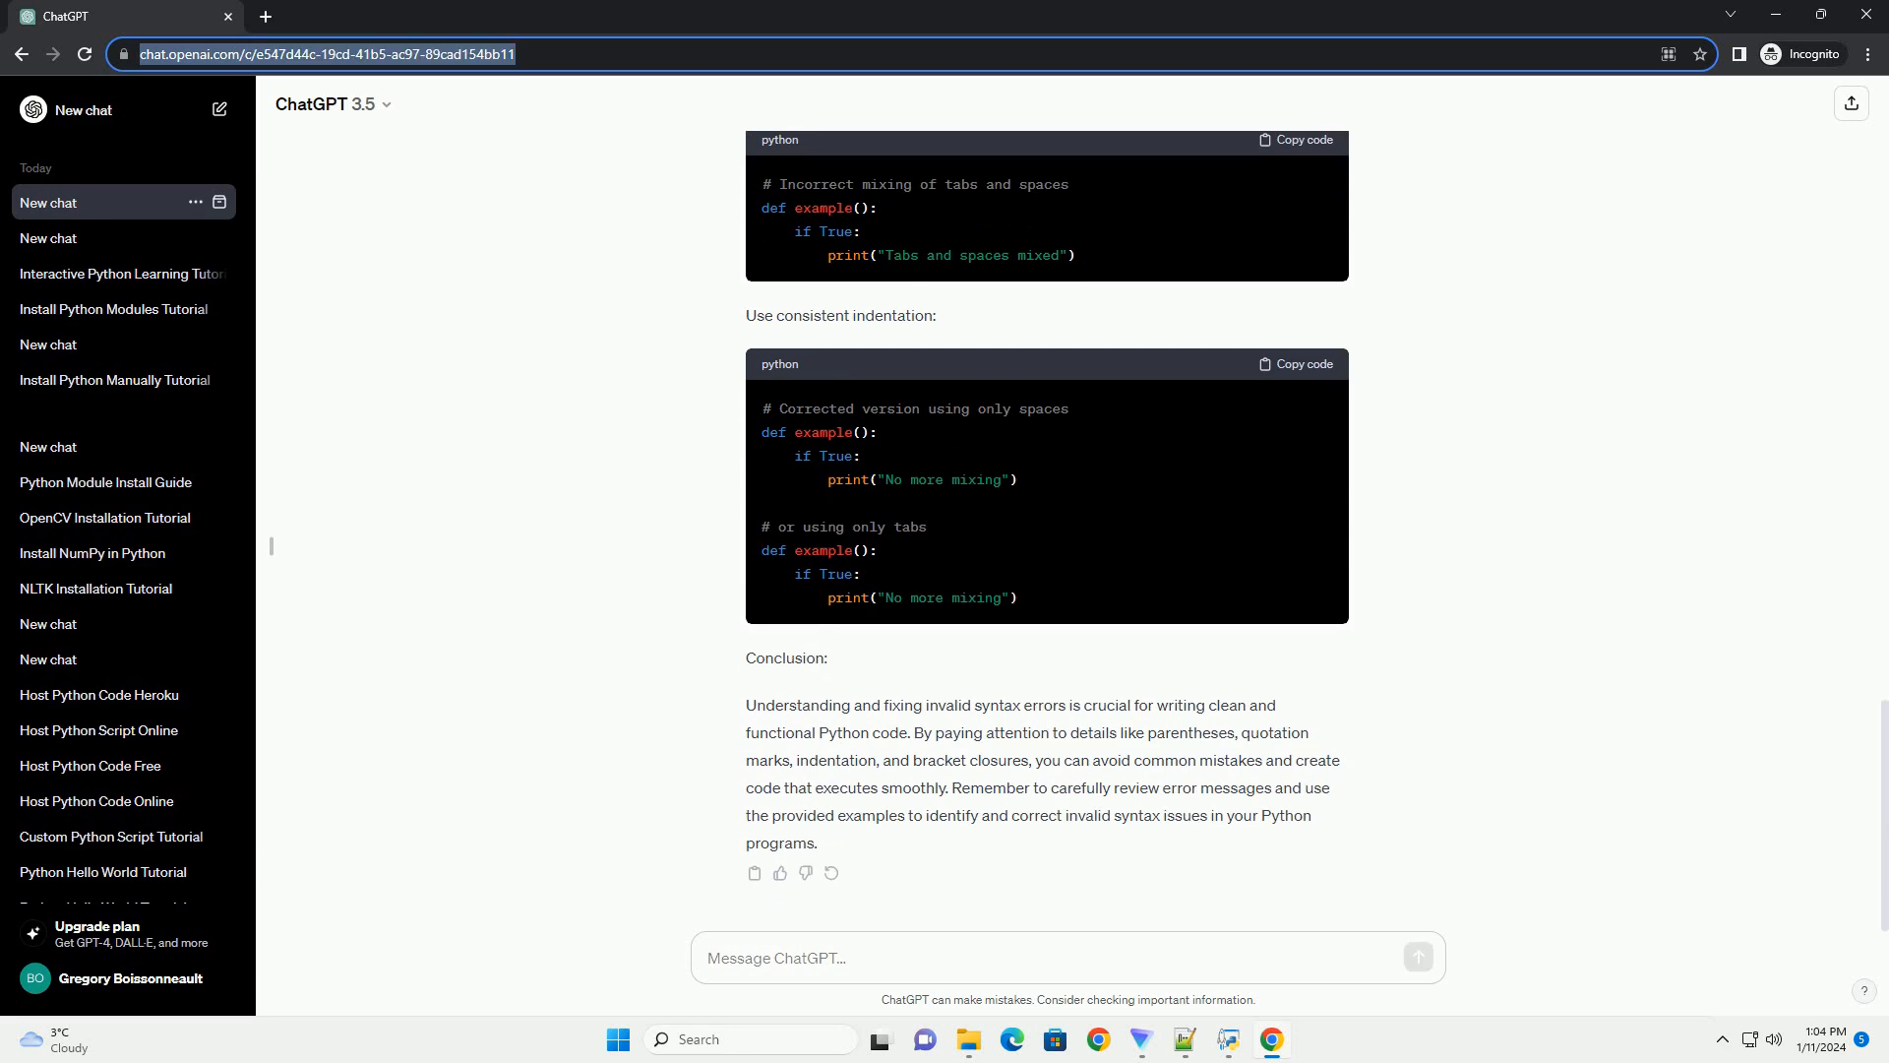